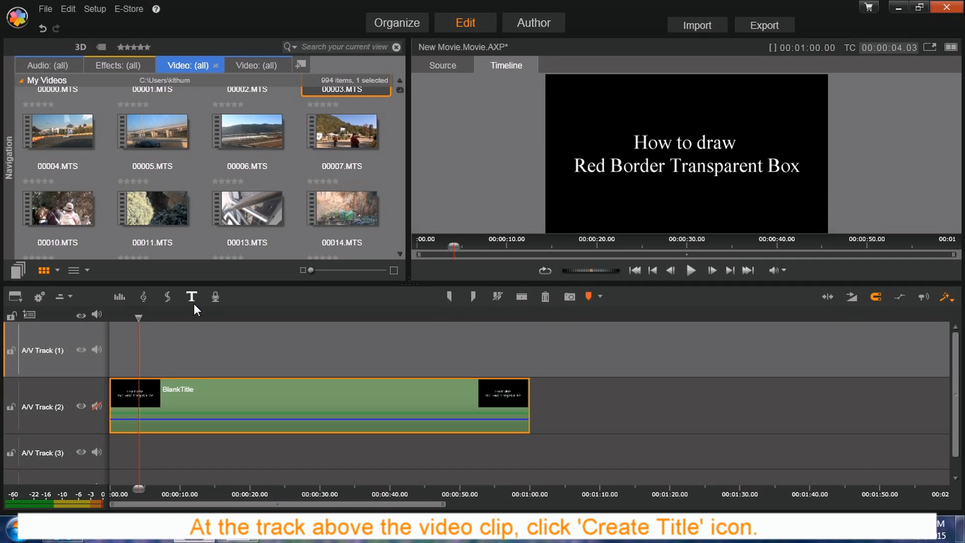
mouse_move(191, 296)
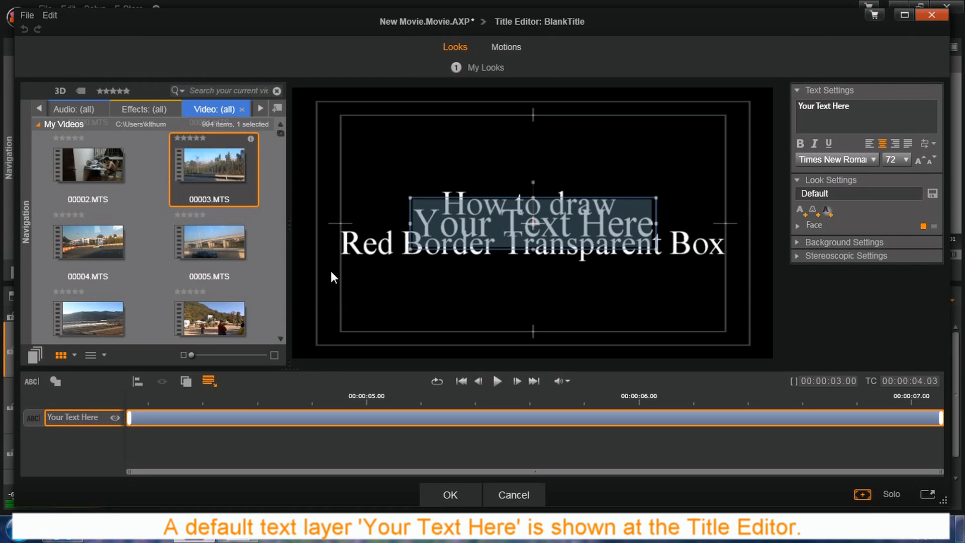
mouse_move(510, 205)
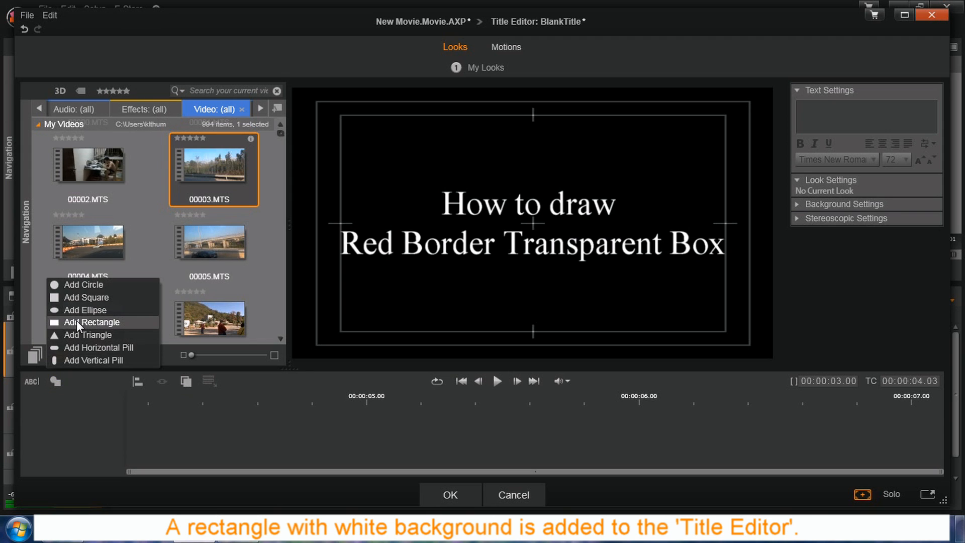
Step: Add a rectangle shape to the title and change its Face fill from white to red
left_click(90, 322)
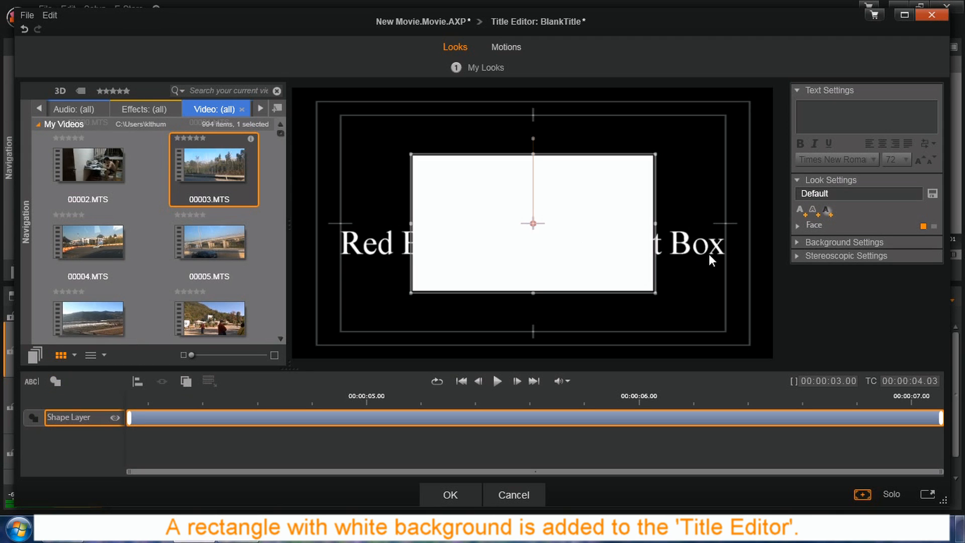
left_click(797, 225)
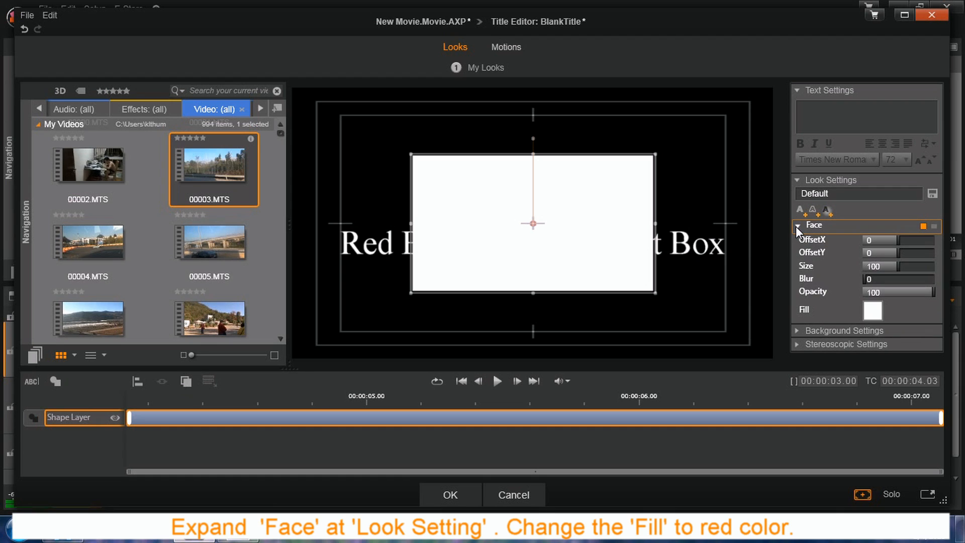
left_click(872, 310)
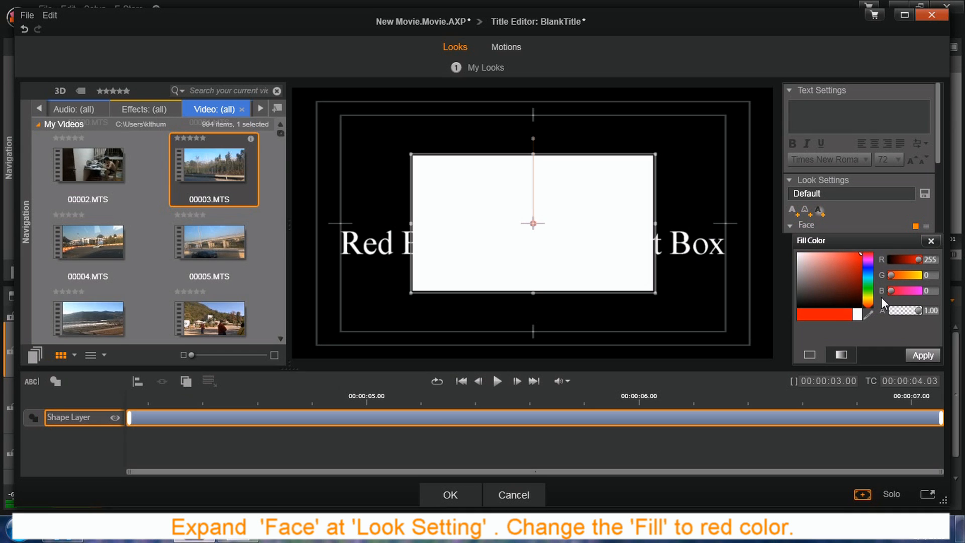
left_click(921, 355)
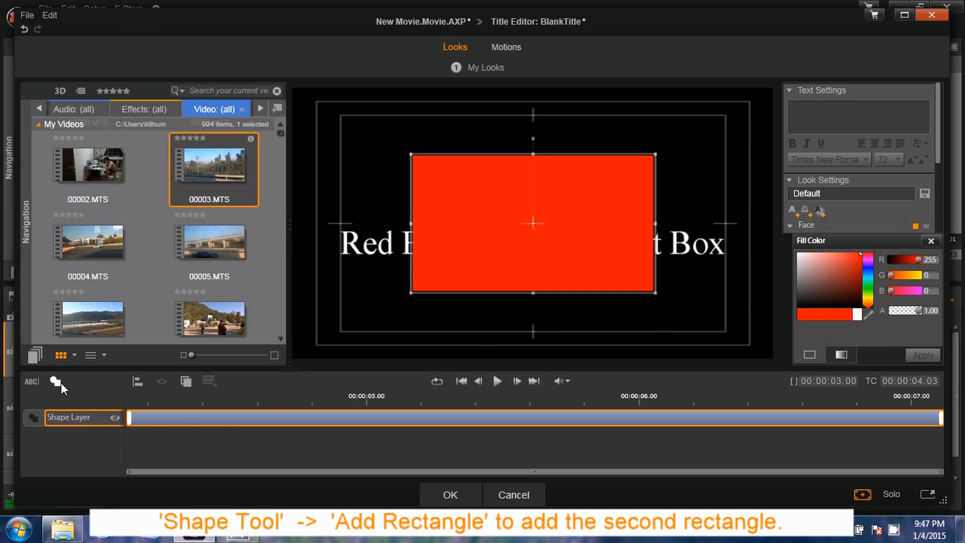
Step: Add a green rectangle and shrink and centre it over the red one, leaving a thin red edge
left_click(57, 382)
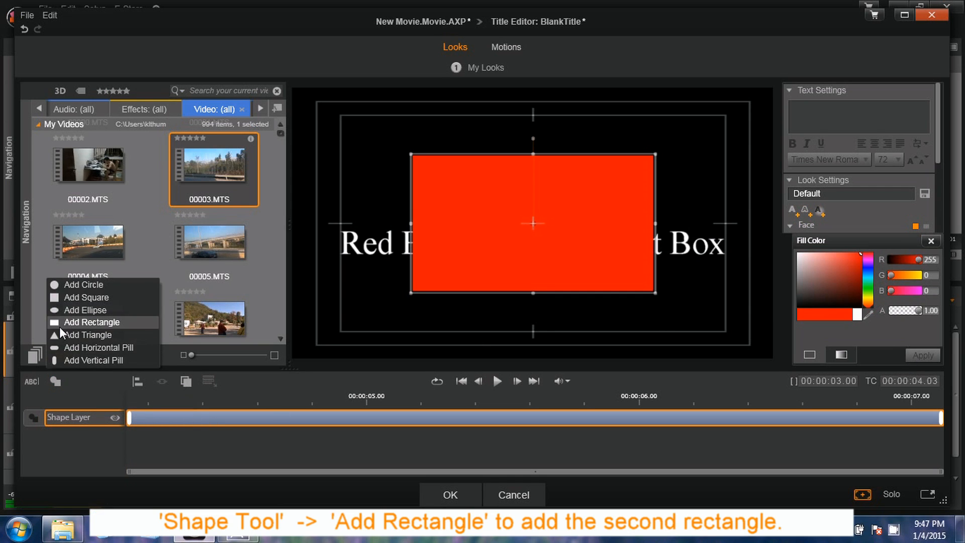
left_click(92, 322)
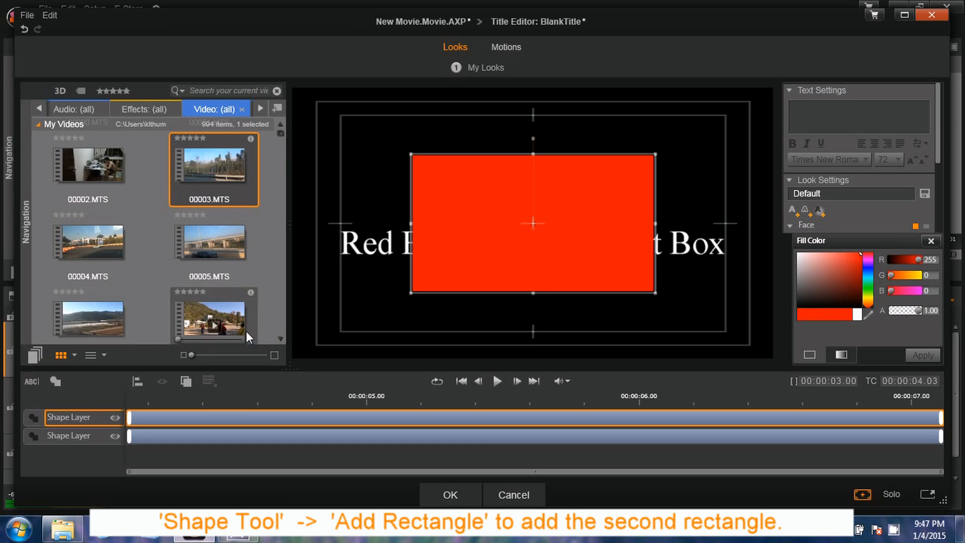
mouse_move(551, 232)
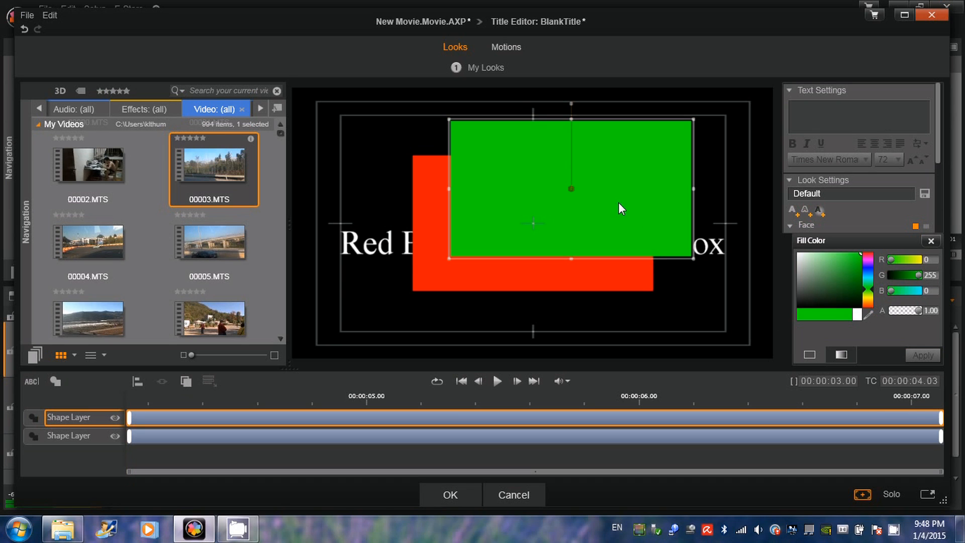
left_click_drag(620, 207, 583, 226)
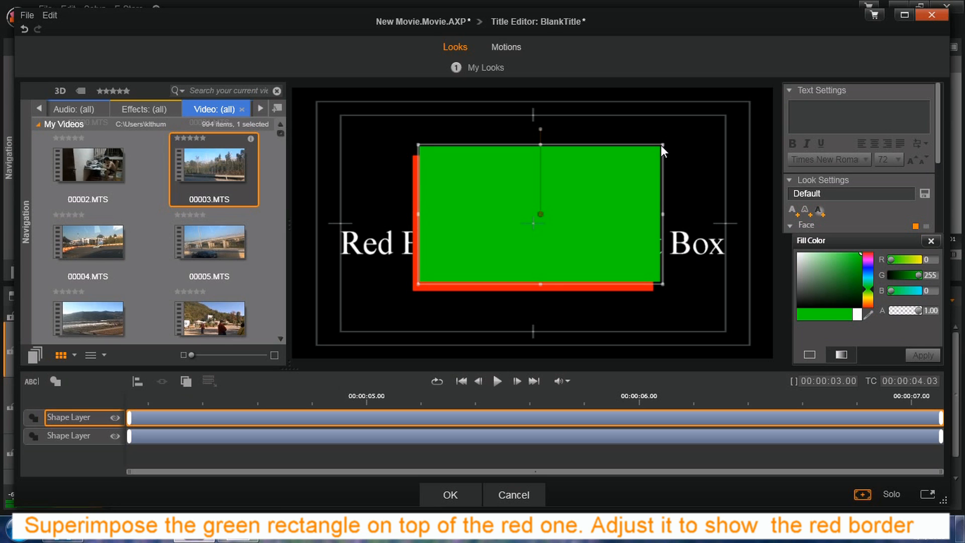
left_click_drag(662, 150, 635, 162)
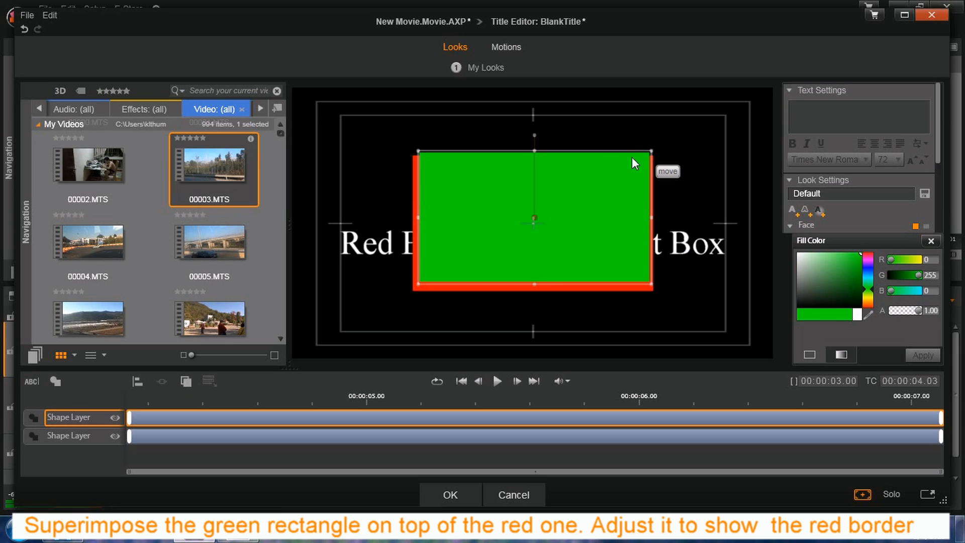
left_click_drag(635, 163, 550, 203)
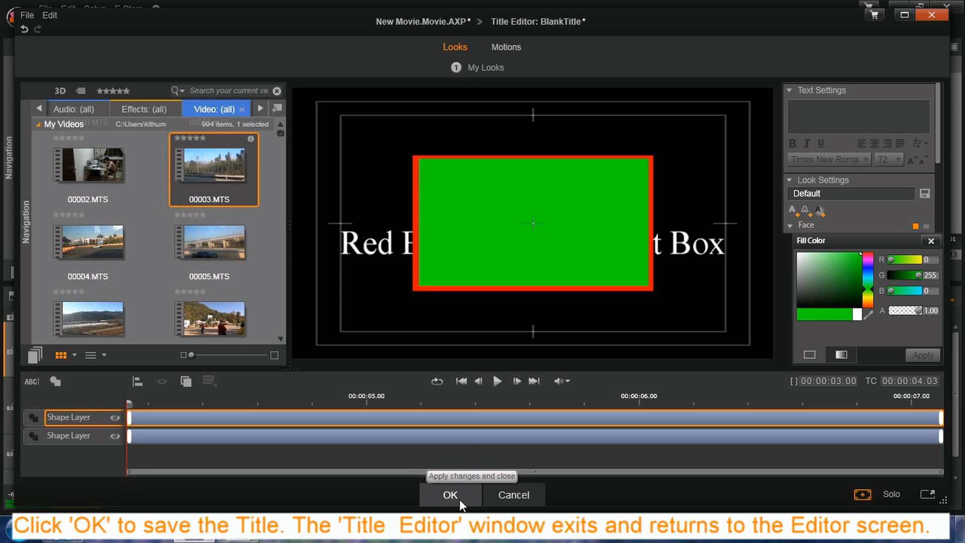
Step: Save the title, return to the timeline and bring up the Keyers effects for the title clip
left_click(450, 494)
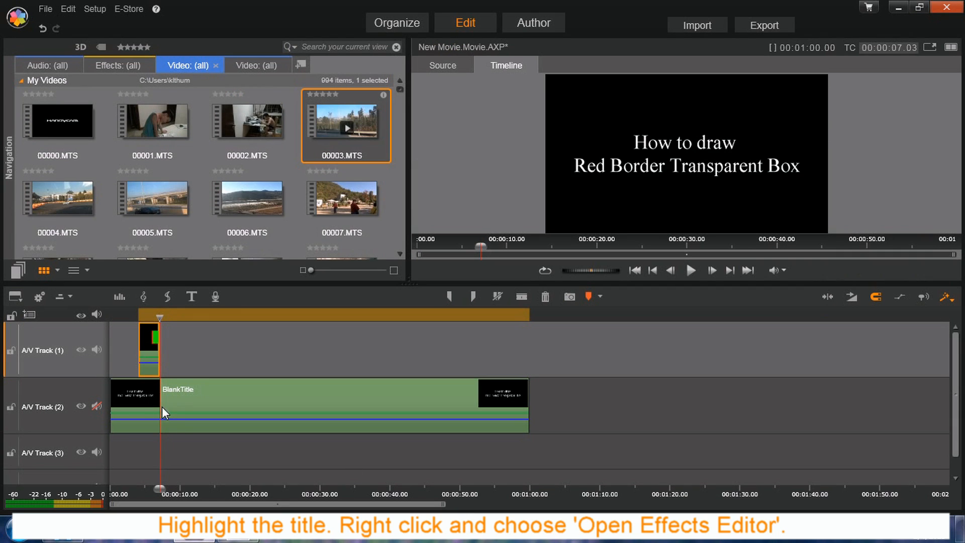
mouse_move(158, 356)
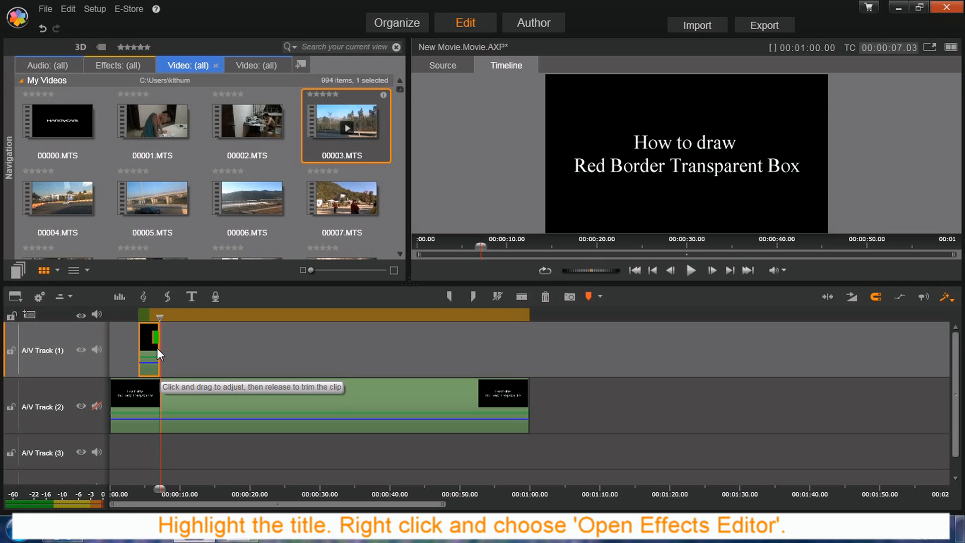
right_click(148, 342)
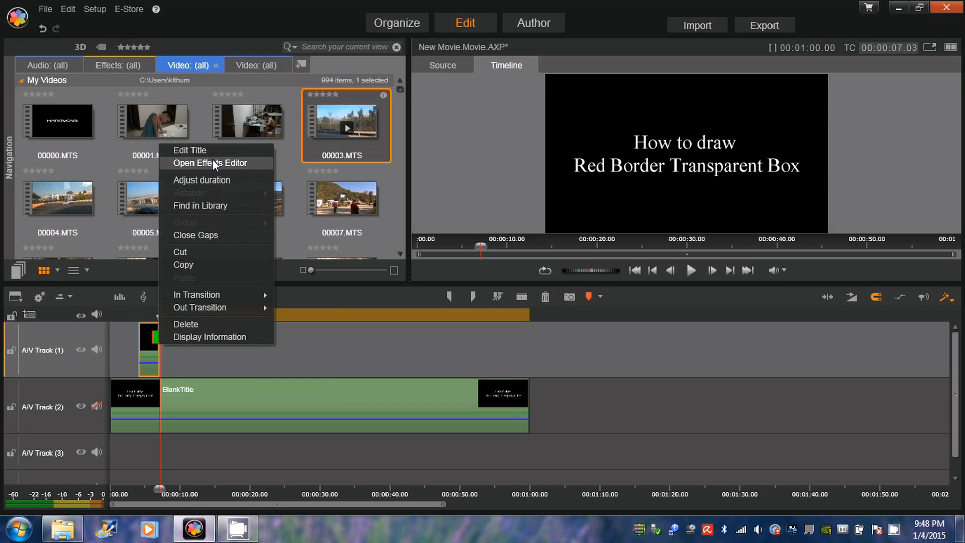
left_click(208, 163)
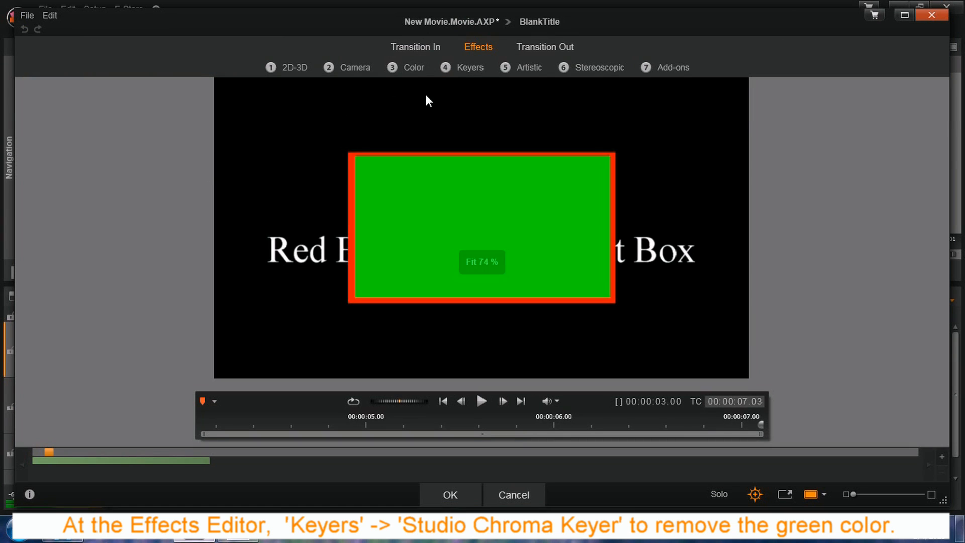
left_click(470, 67)
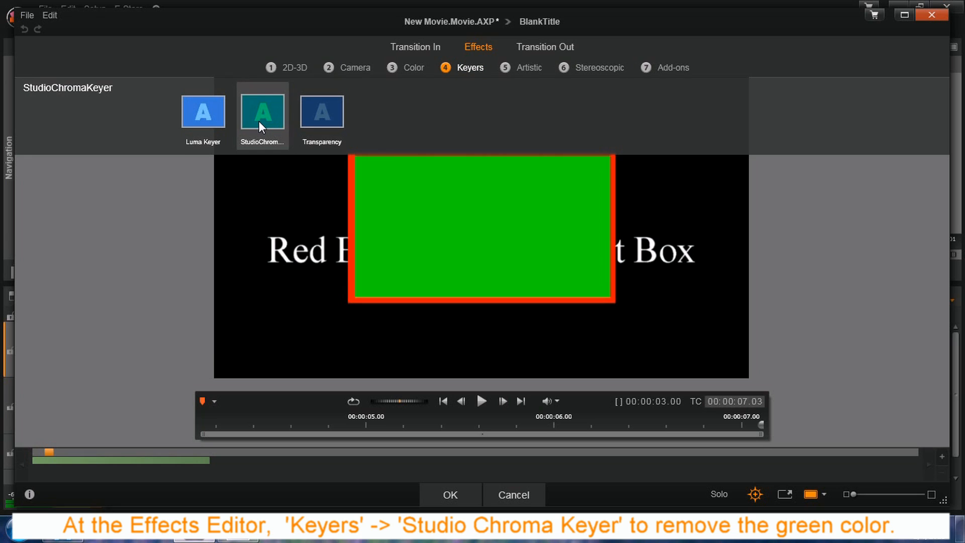
Step: Apply StudioChromaKeyer to remove the green, leaving a transparent red-bordered box
left_click(262, 111)
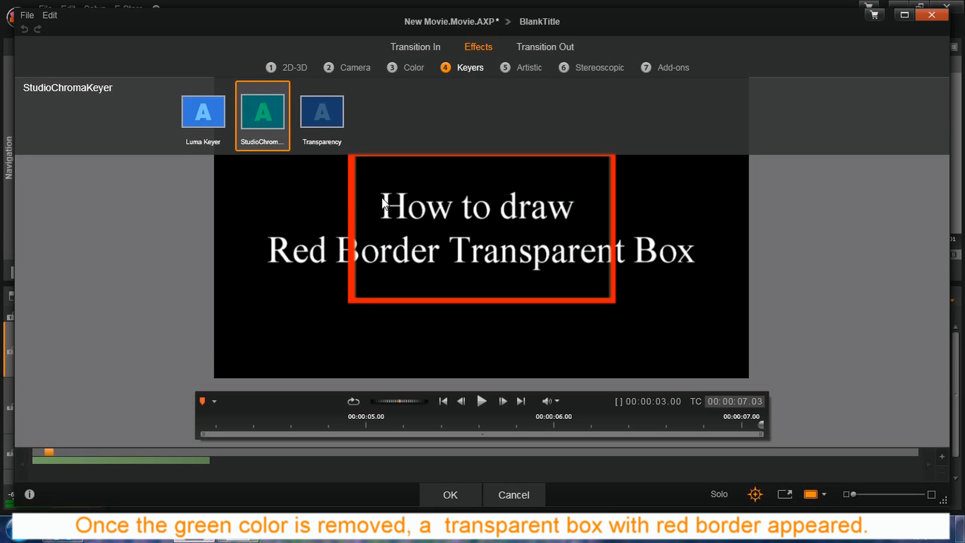
double_click(262, 111)
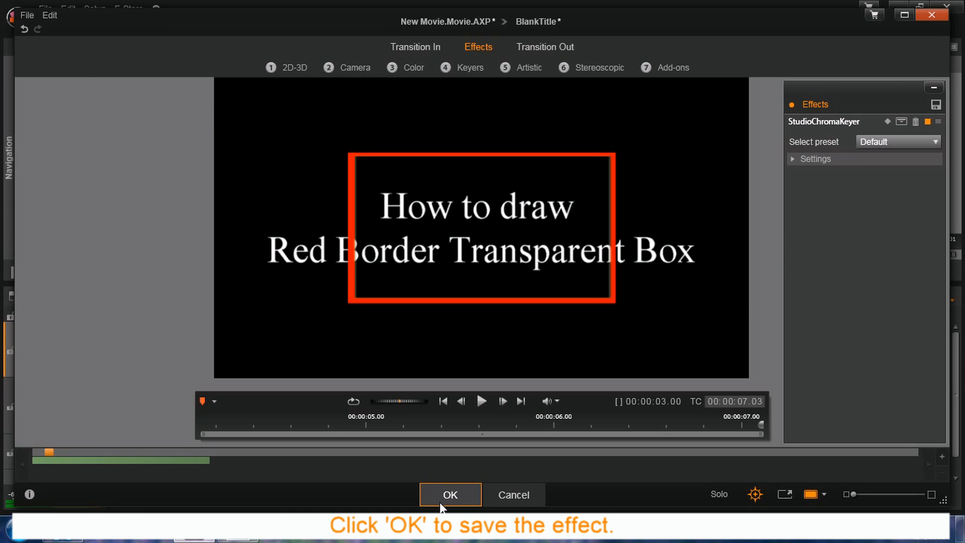
left_click(451, 494)
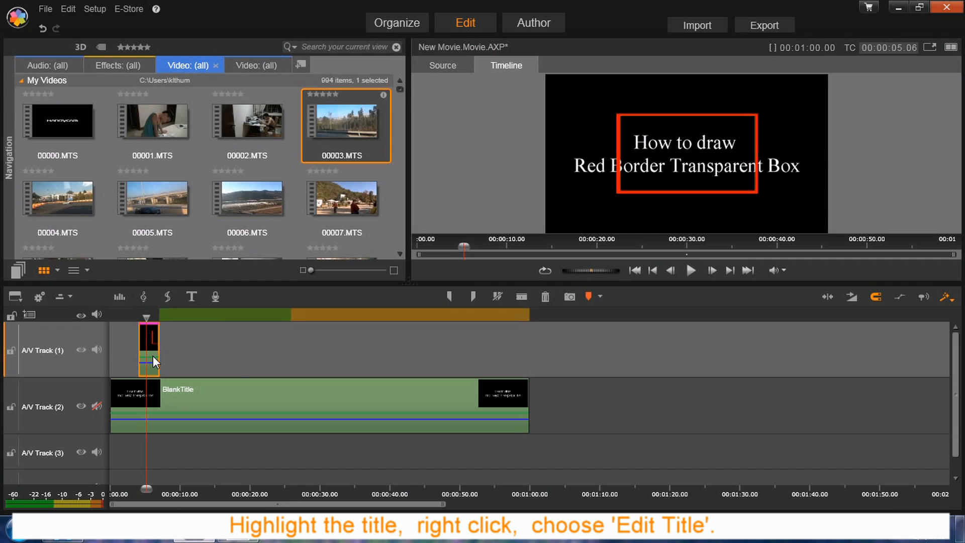
Step: Reopen the title for editing and select both shape layers together
right_click(152, 360)
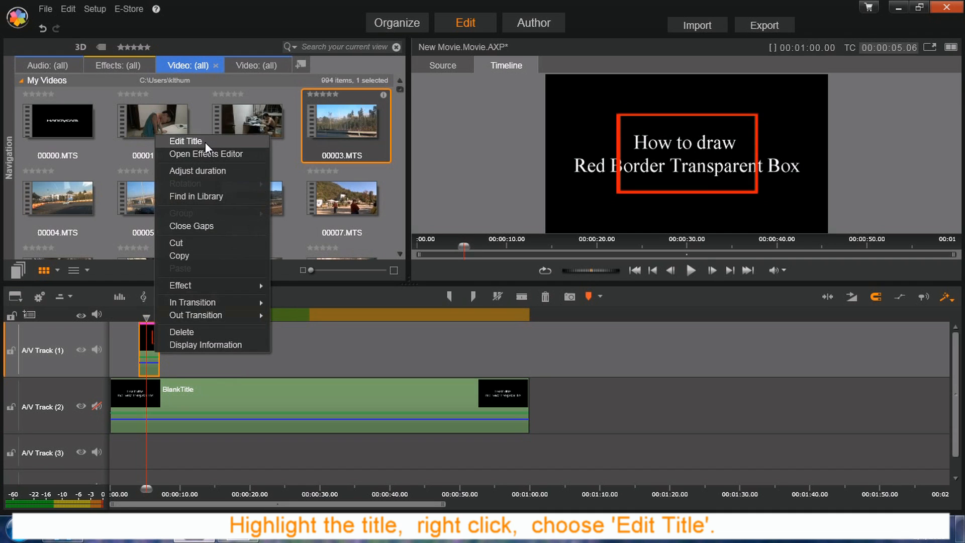
left_click(186, 141)
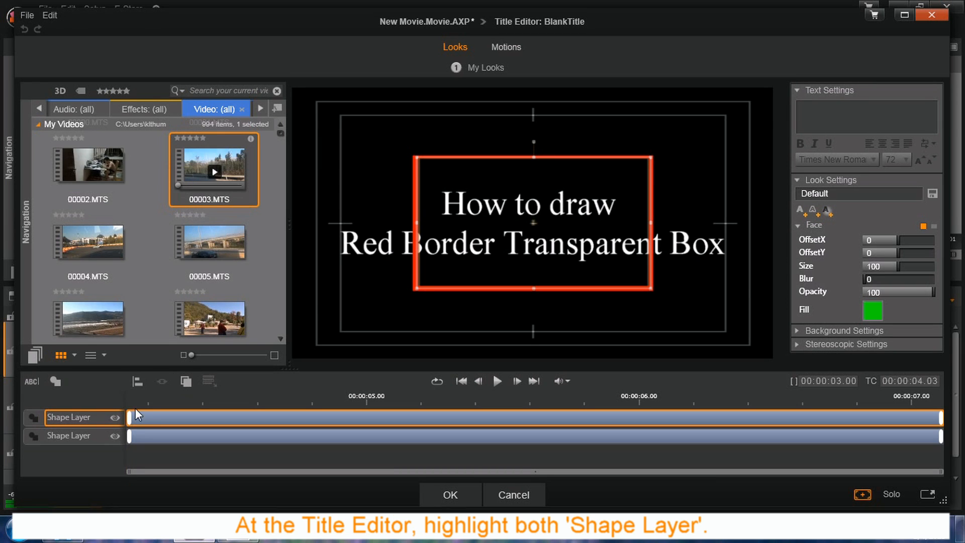
left_click(69, 435)
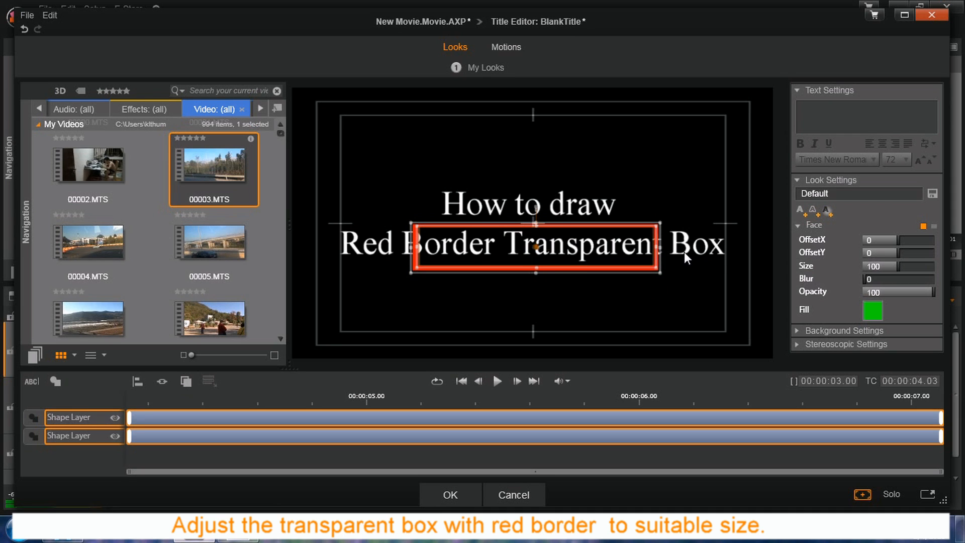
Step: Stretch the box left and right to frame 'Red Border Transparent Box' and save the title
left_click_drag(658, 256, 729, 256)
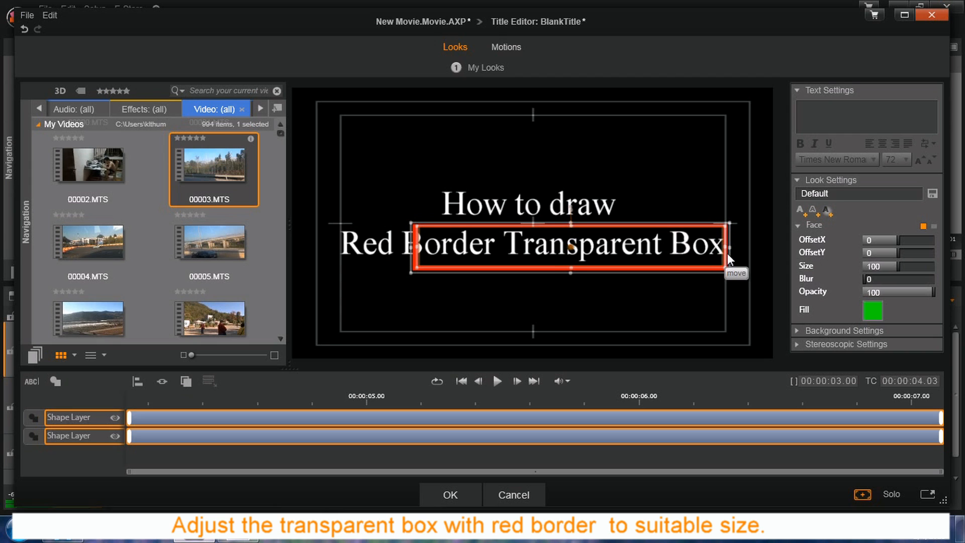
left_click_drag(730, 259, 339, 252)
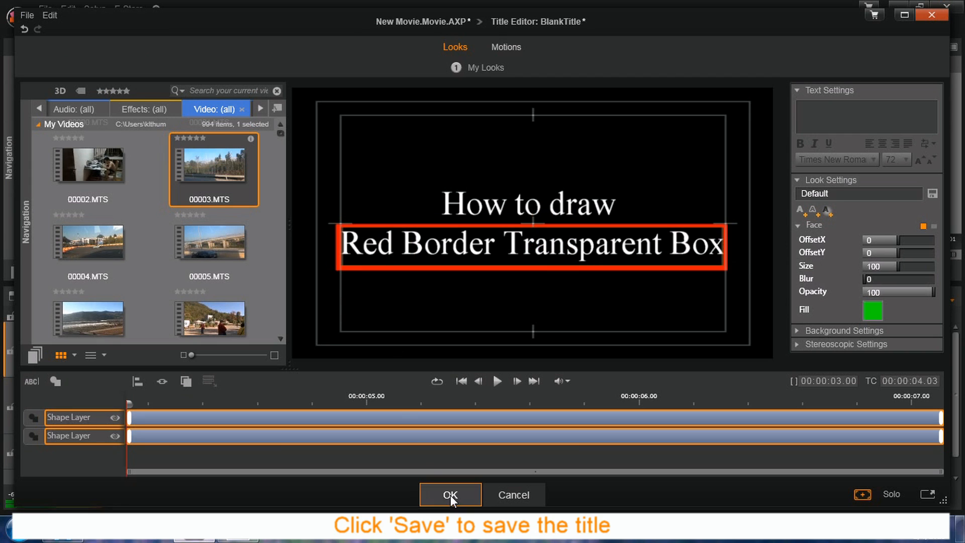
left_click(450, 495)
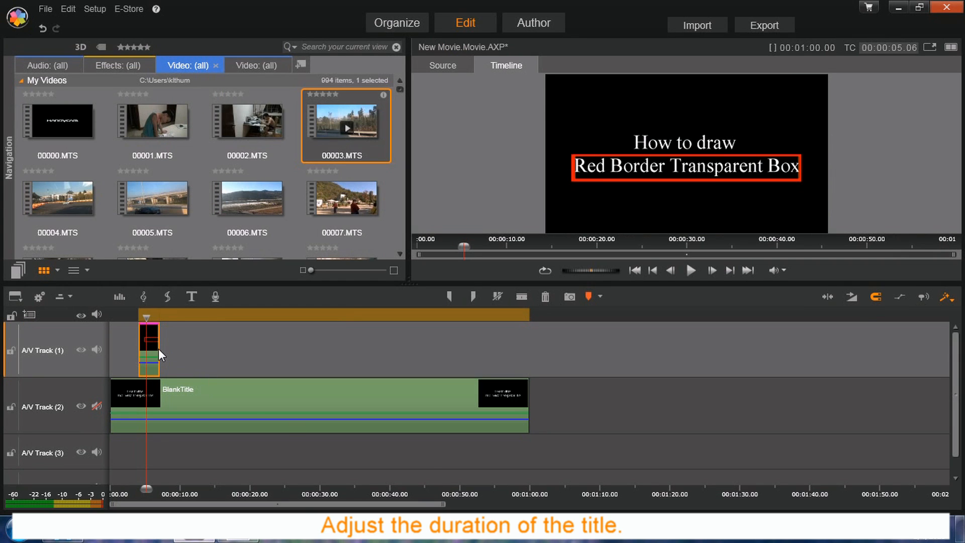